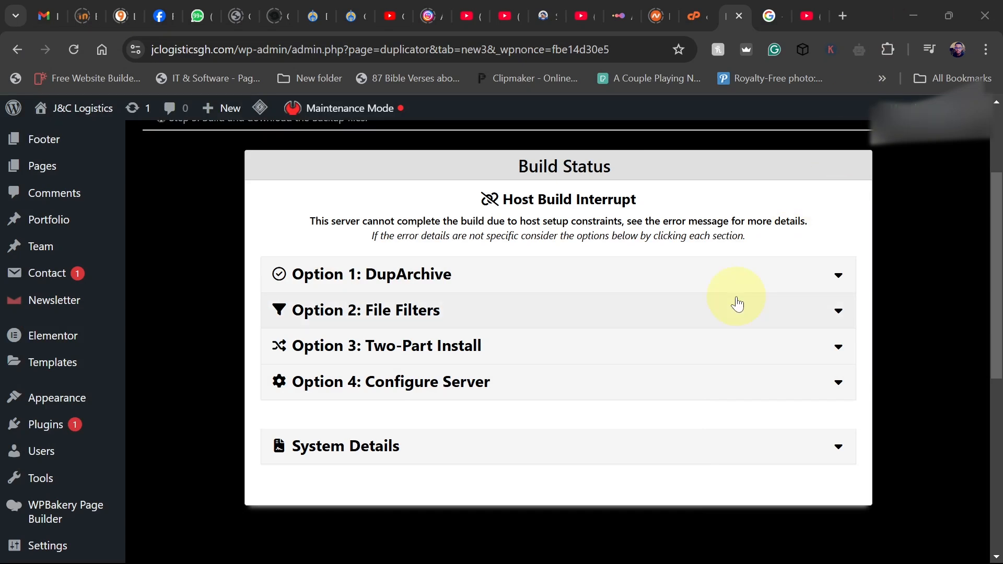
{"action": "mouse_move", "coordinate": [642, 313]}
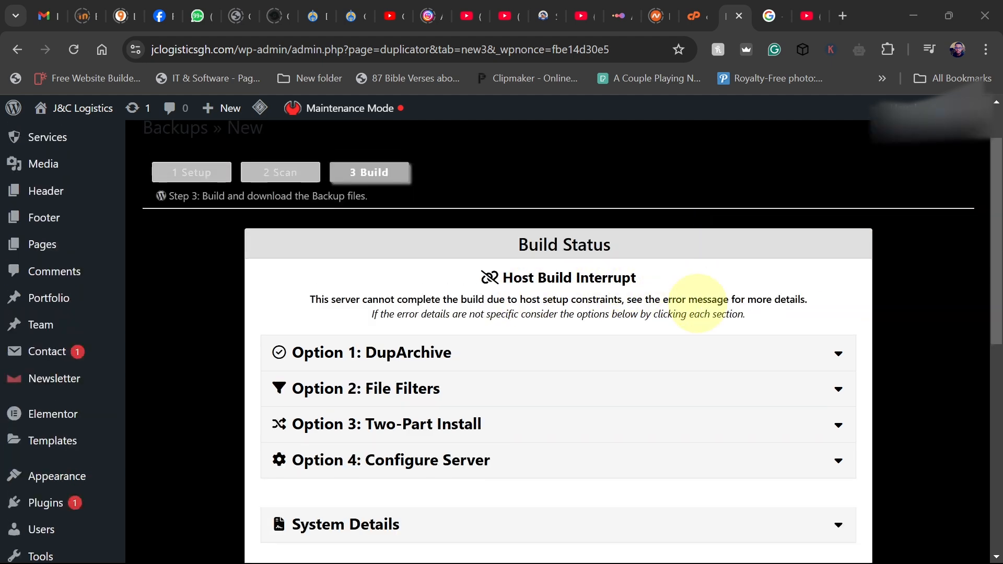
Step: Open the Duplicator plugin's Settings page from the admin sidebar
{"action": "scroll", "scroll_direction": "down", "scroll_amount": 3}
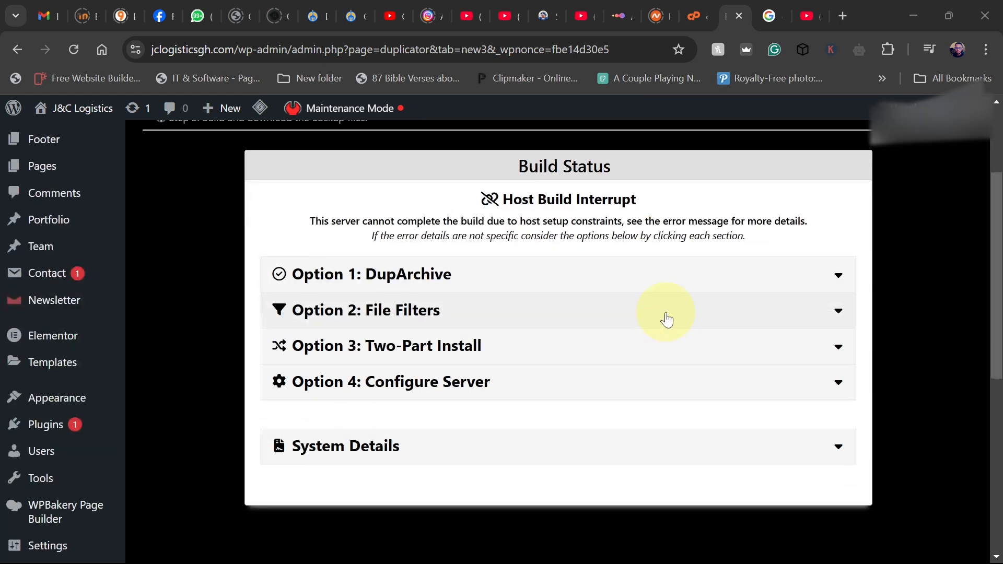
{"action": "scroll", "scroll_direction": "down", "scroll_amount": 3}
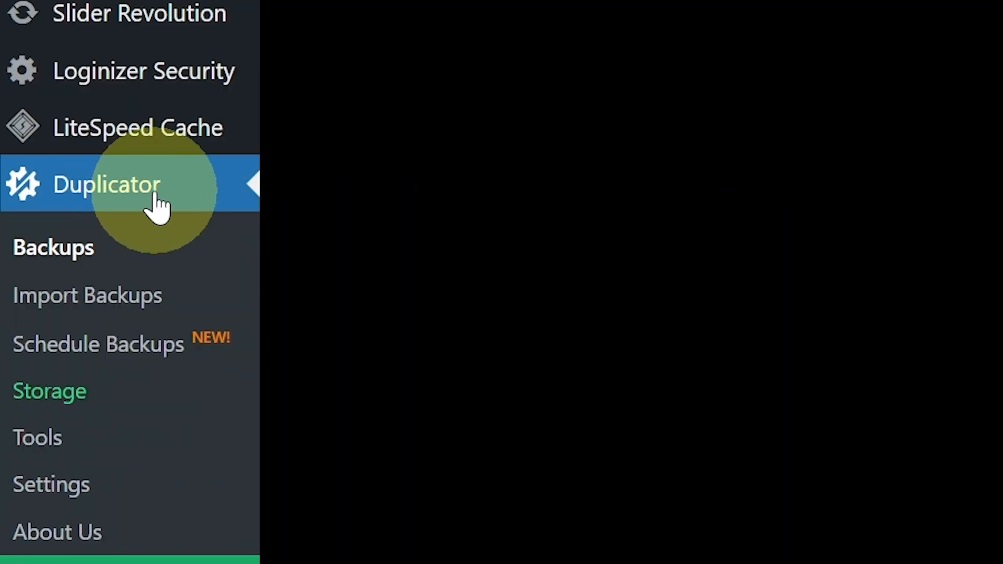
{"action": "left_click", "coordinate": [51, 484]}
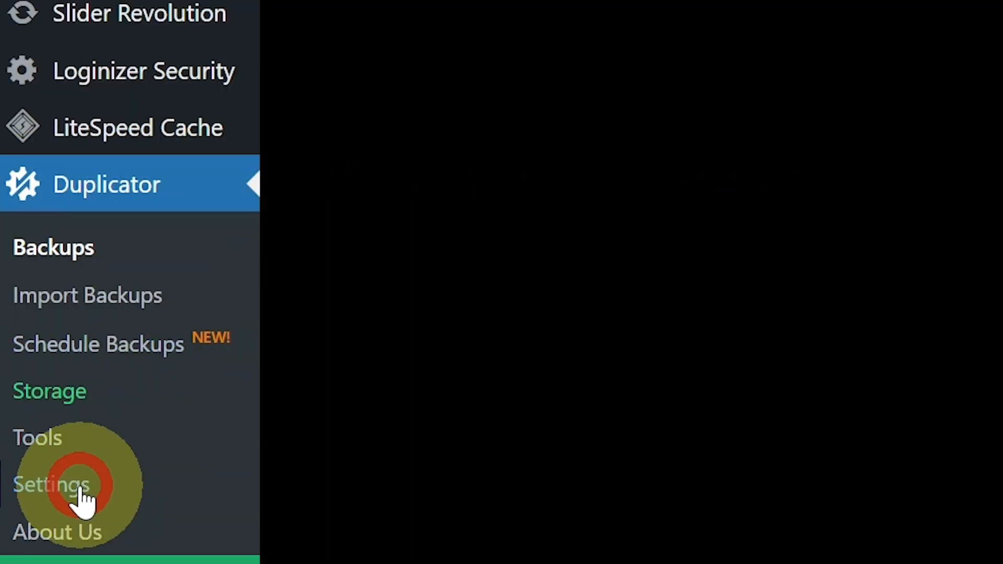
{"action": "left_click", "coordinate": [51, 484]}
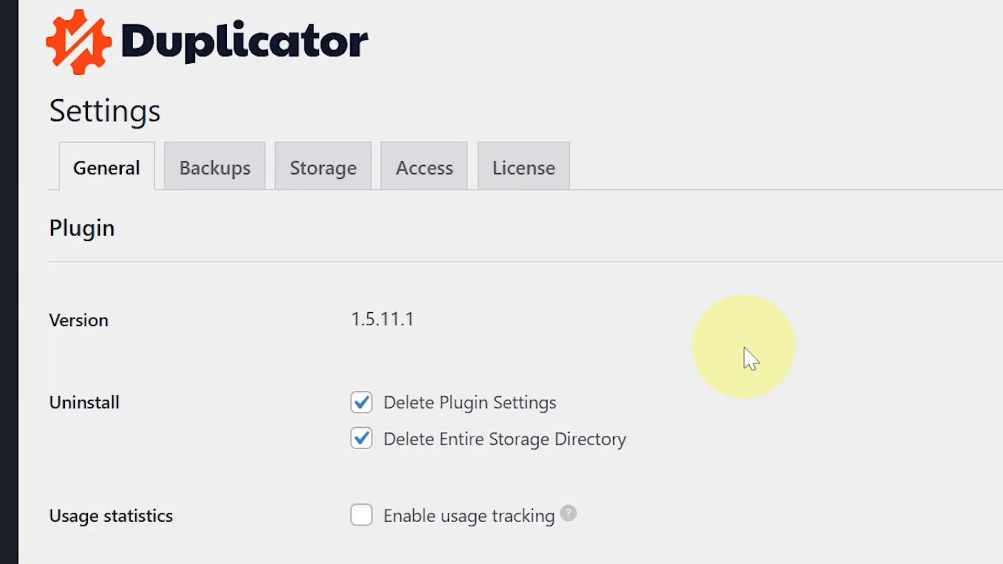
{"action": "left_click", "coordinate": [214, 167]}
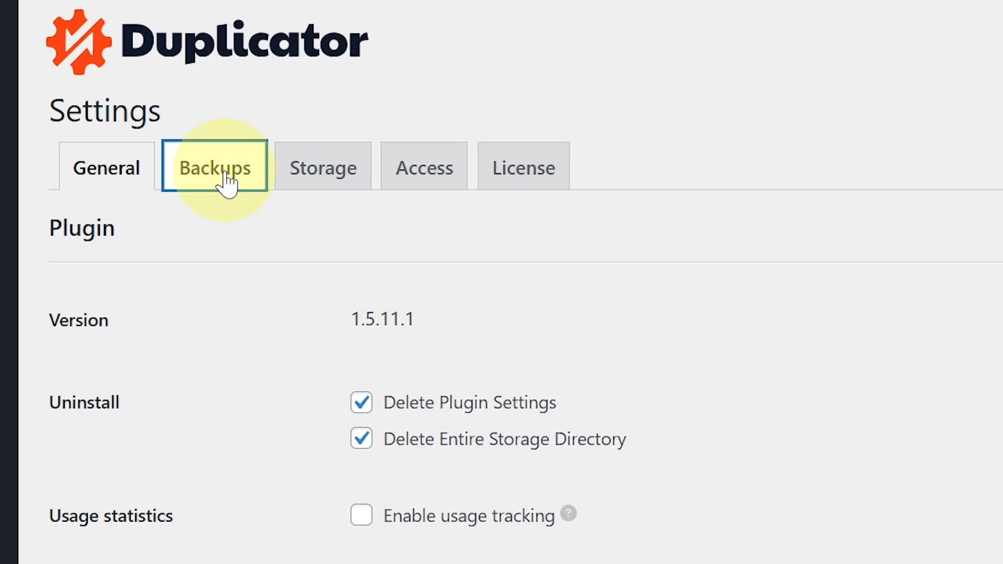
Step: On the Backups settings tab, switch SQL Mode to PHP Code and save
{"action": "left_click", "coordinate": [214, 167]}
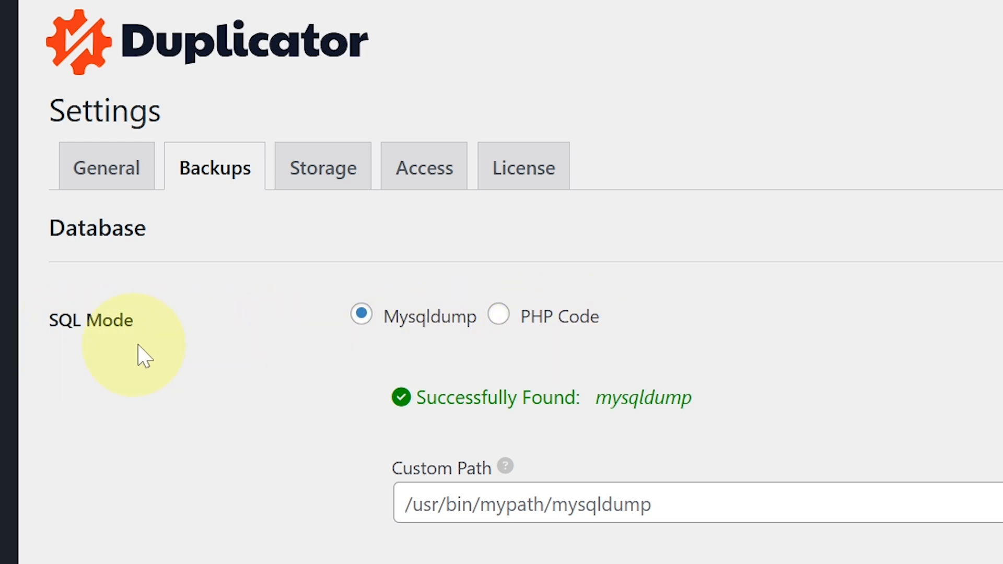
{"action": "left_click", "coordinate": [497, 315]}
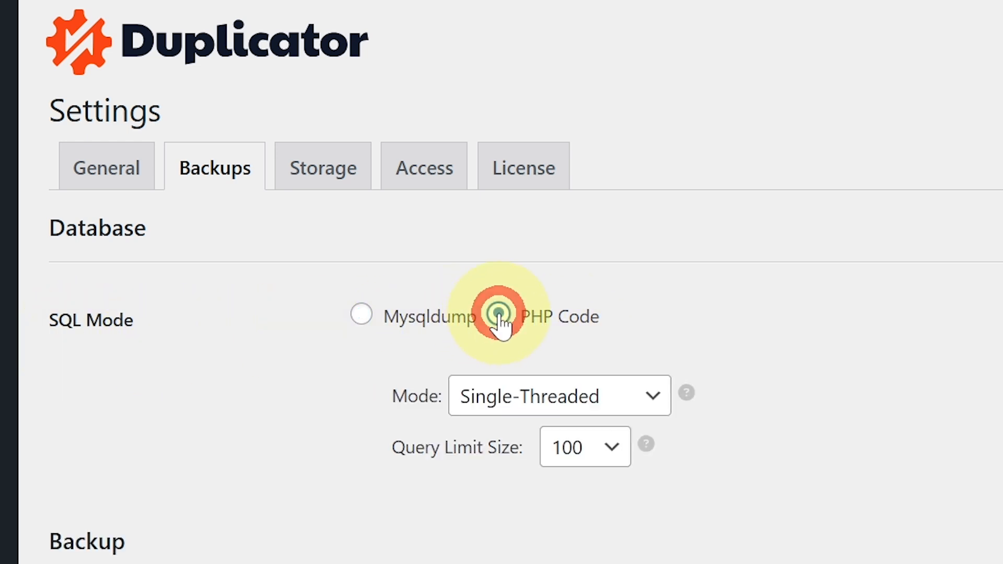
{"action": "scroll", "scroll_direction": "down", "scroll_amount": 3}
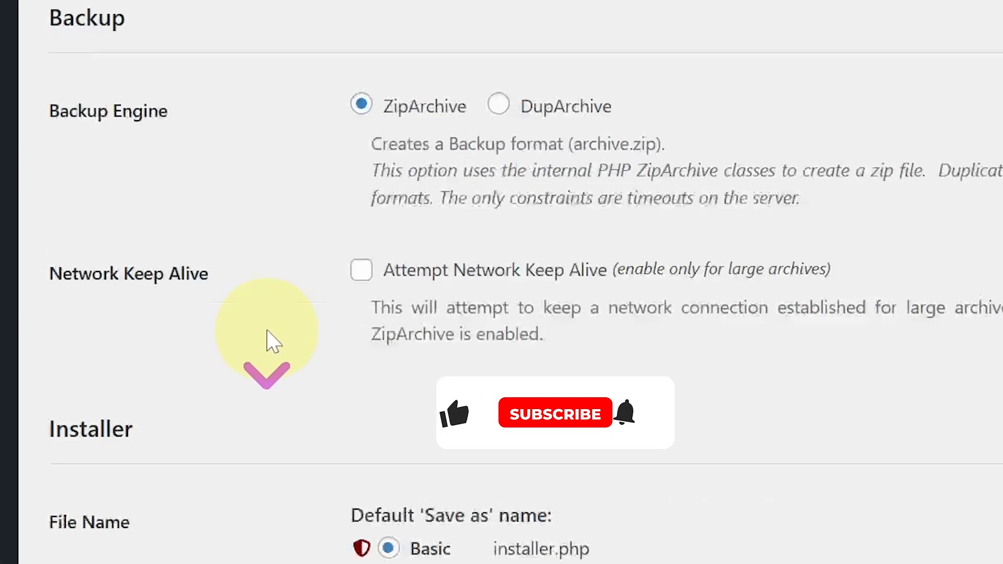
{"action": "scroll", "scroll_direction": "down", "scroll_amount": 3}
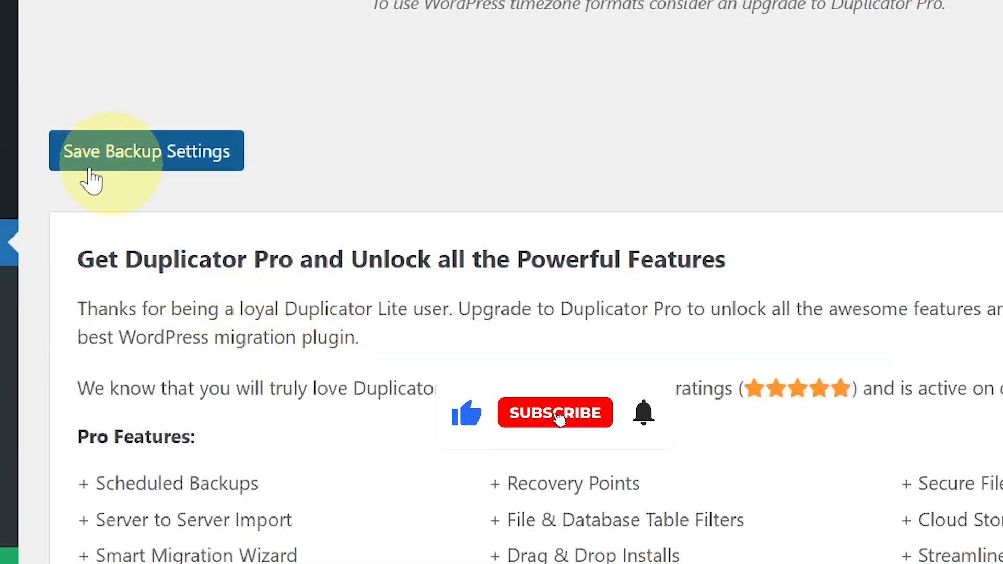
{"action": "left_click", "coordinate": [146, 151]}
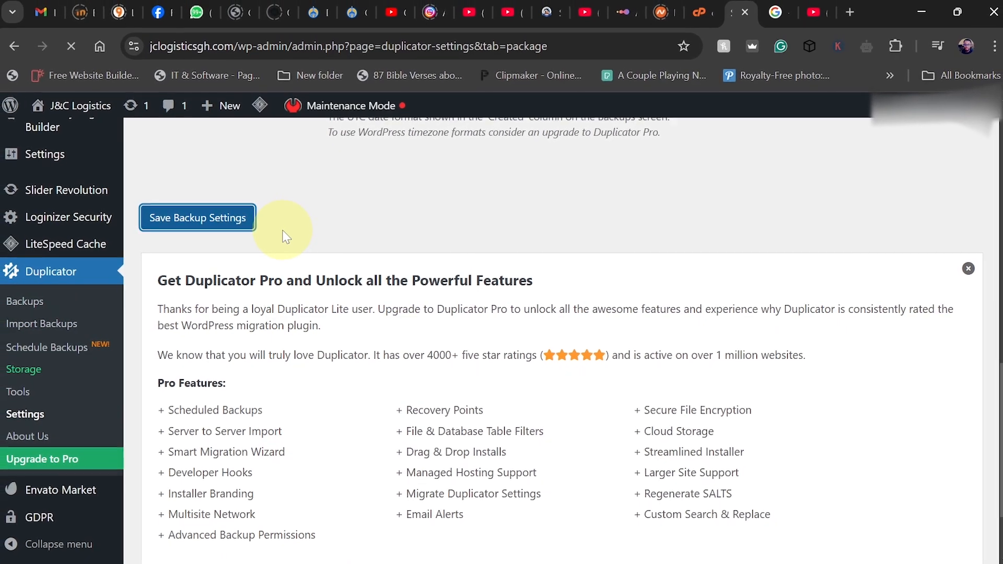
Step: Open the Duplicator Backups list showing the existing 355.4MB backup
{"action": "left_click", "coordinate": [197, 217]}
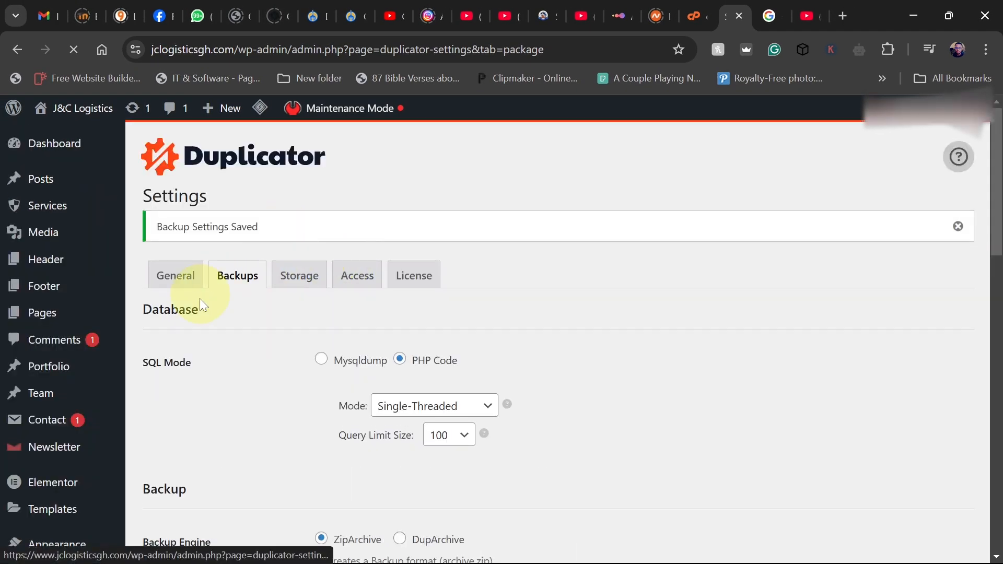
{"action": "scroll", "scroll_direction": "down", "scroll_amount": 3}
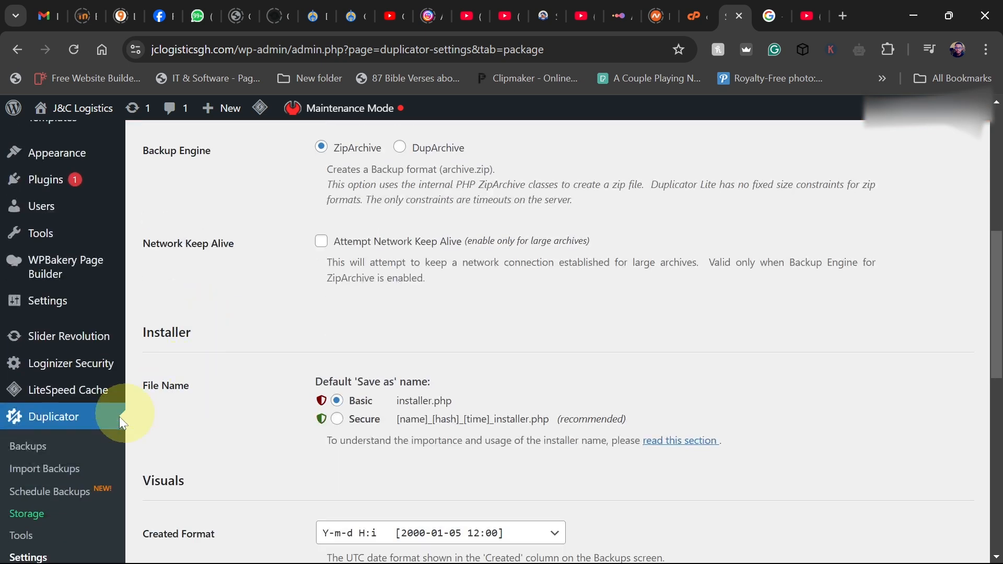
{"action": "left_click", "coordinate": [28, 446]}
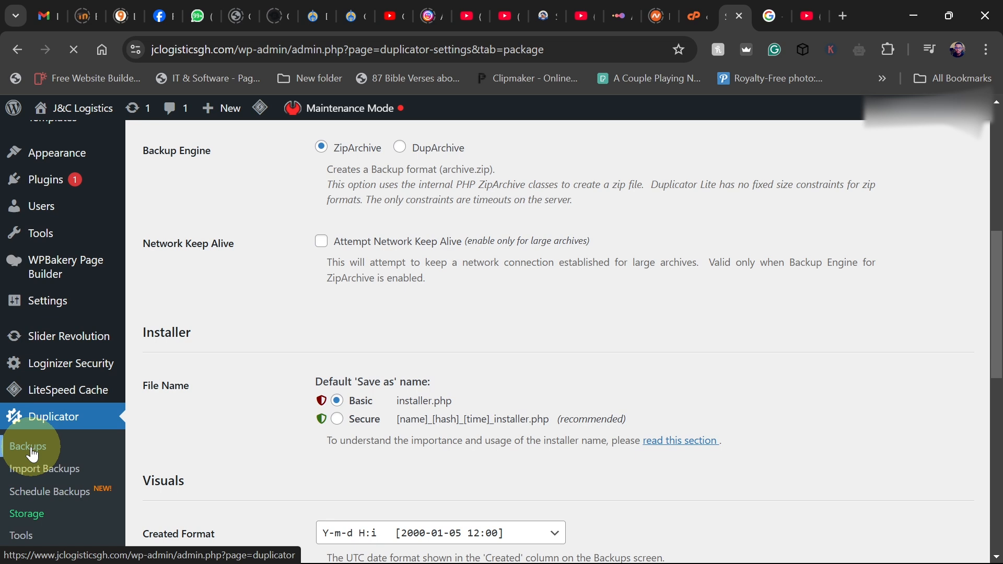
{"action": "left_click", "coordinate": [28, 446]}
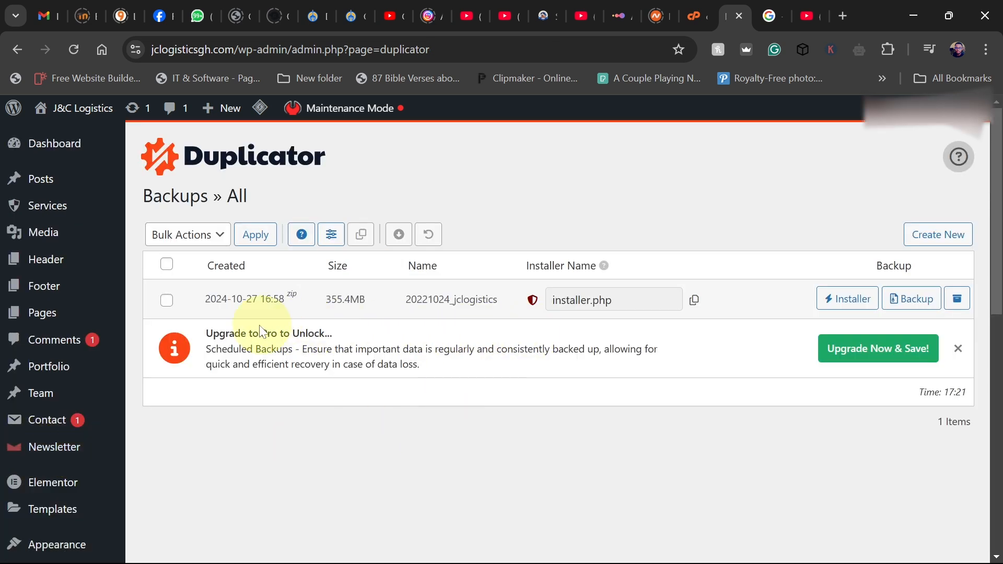
Step: Bulk-delete the 355.4MB 2024-10-27 backup and confirm the deletion
{"action": "left_click", "coordinate": [166, 301]}
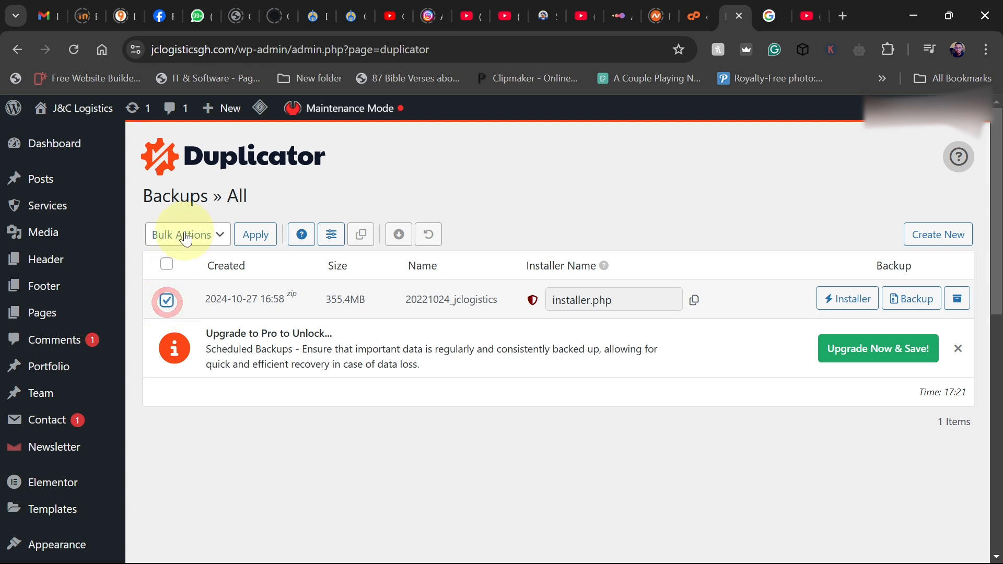
{"action": "left_click", "coordinate": [188, 234]}
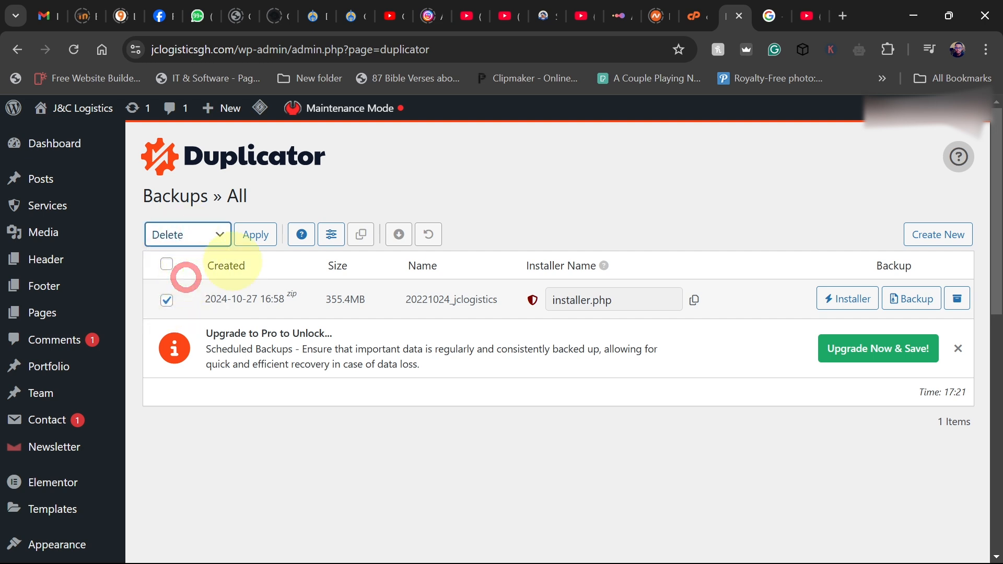
{"action": "left_click", "coordinate": [254, 234]}
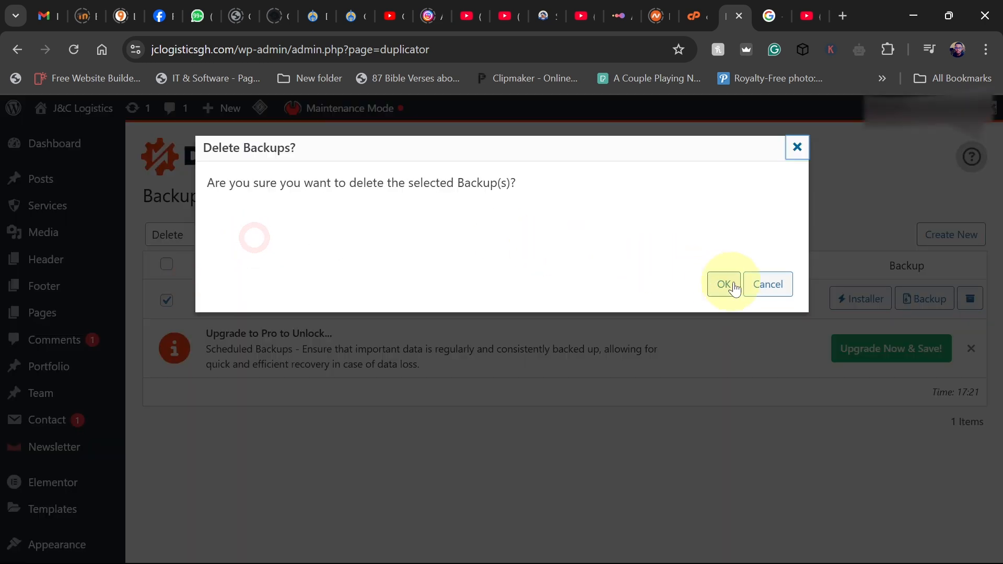
{"action": "left_click", "coordinate": [722, 284]}
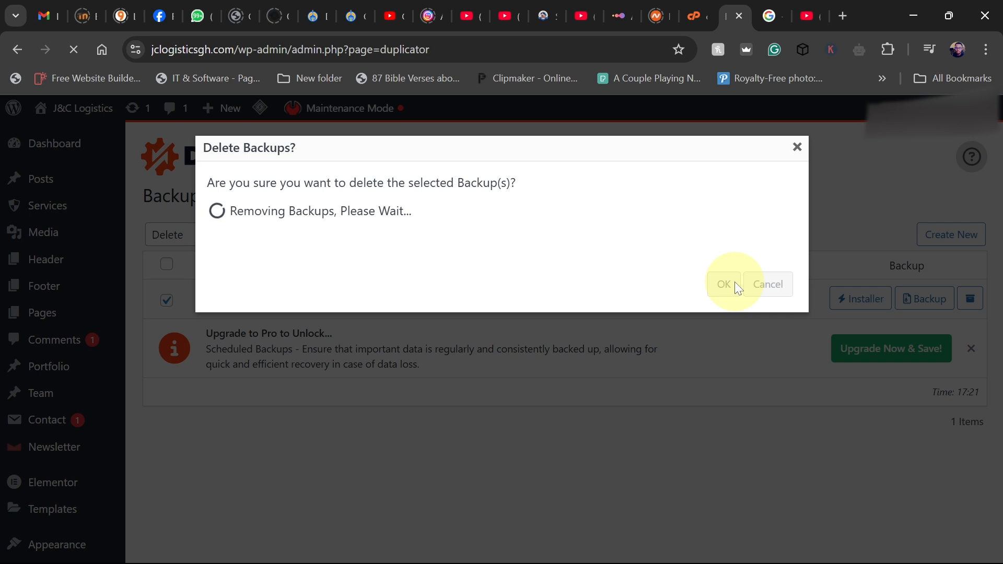
{"action": "left_click", "coordinate": [723, 284]}
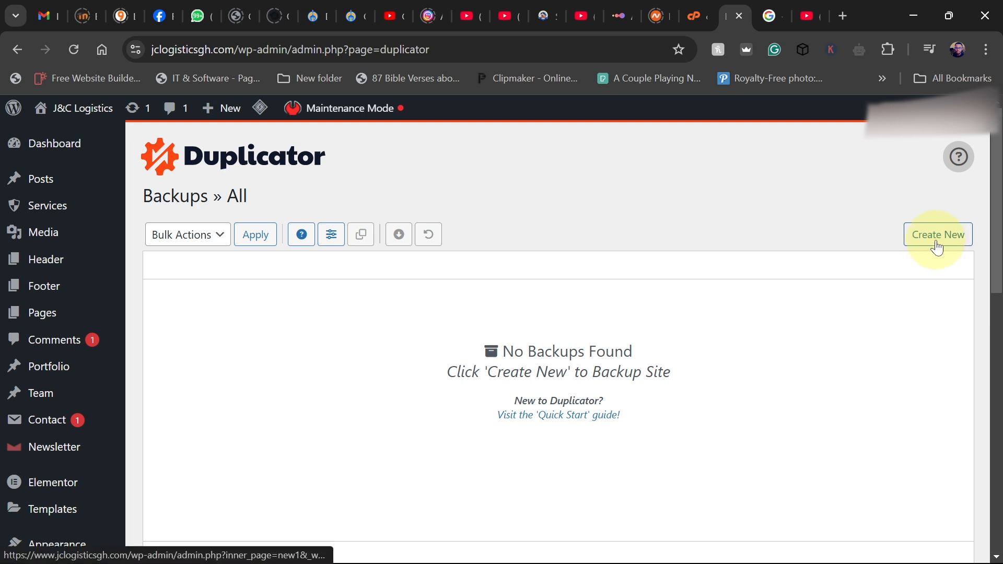
Step: Create a new backup and advance from setup to the site scan
{"action": "left_click", "coordinate": [935, 234]}
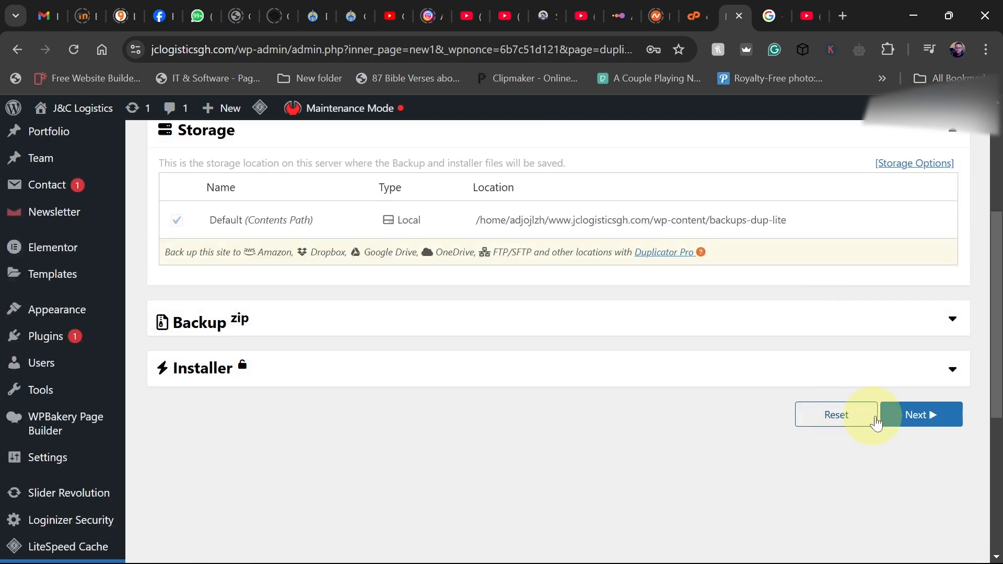
{"action": "left_click", "coordinate": [921, 414]}
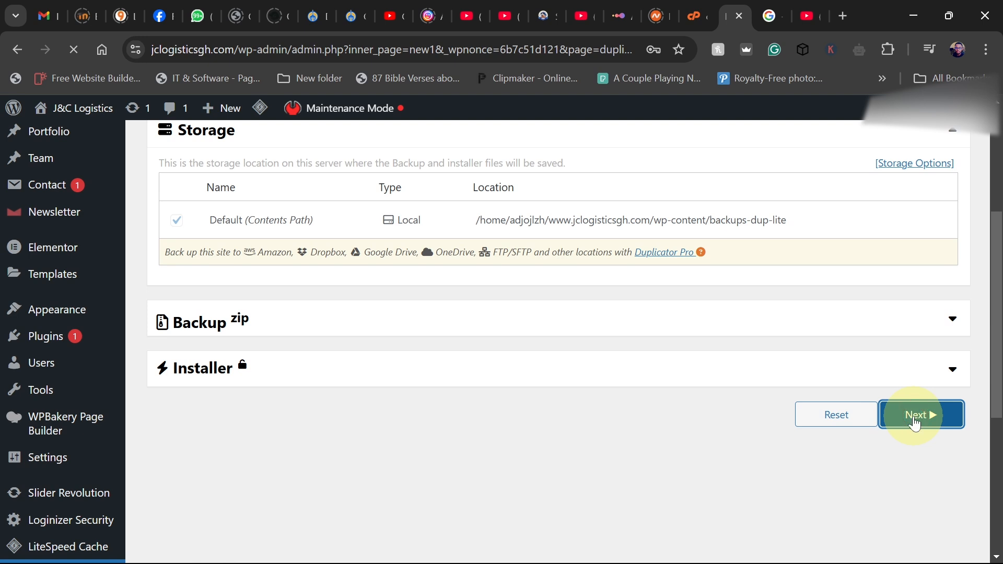
{"action": "left_click", "coordinate": [921, 414]}
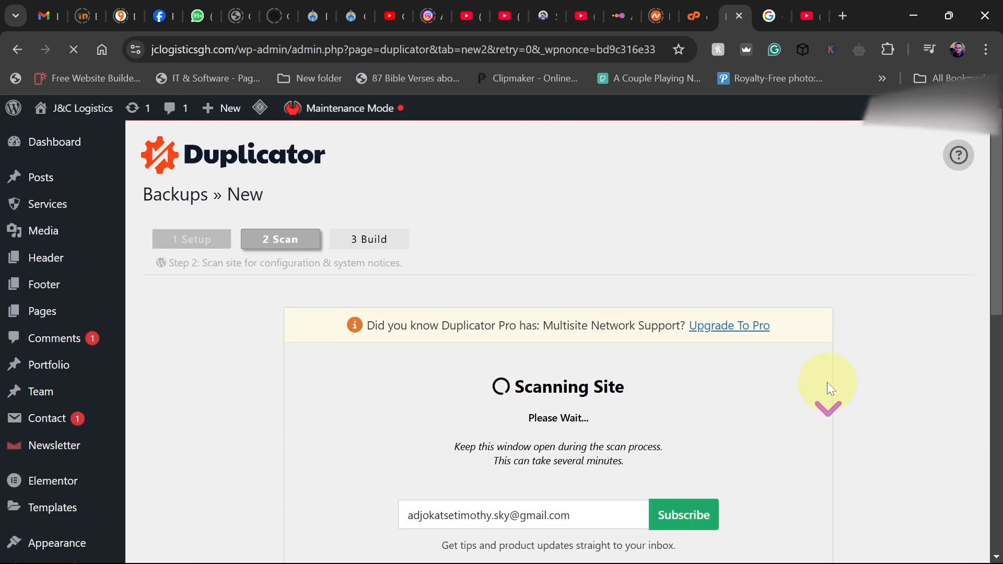
Step: Review the scan results with two notices and start the backup build
{"action": "scroll", "scroll_direction": "down", "scroll_amount": 3}
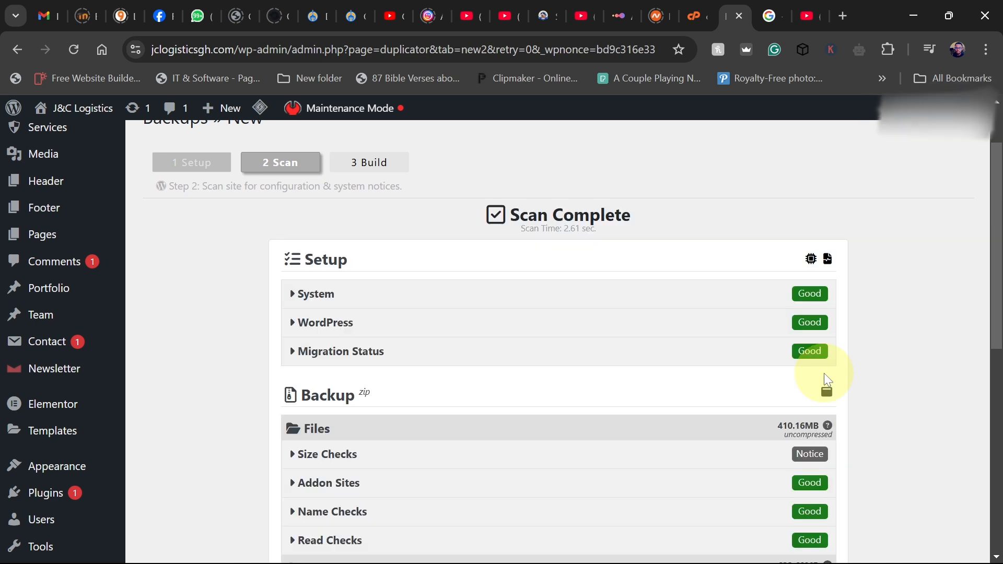
{"action": "scroll", "scroll_direction": "down", "scroll_amount": 3}
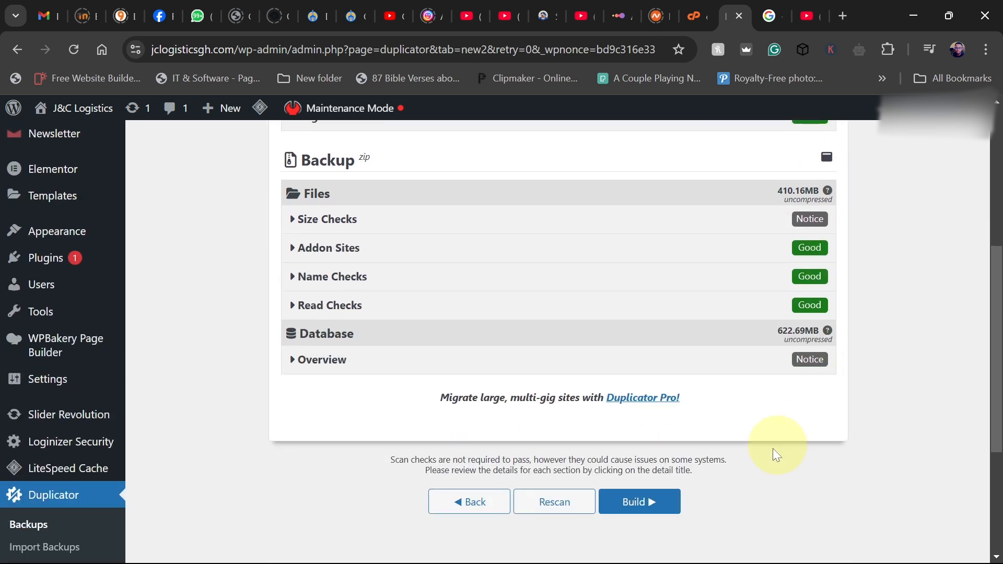
{"action": "left_click", "coordinate": [638, 501]}
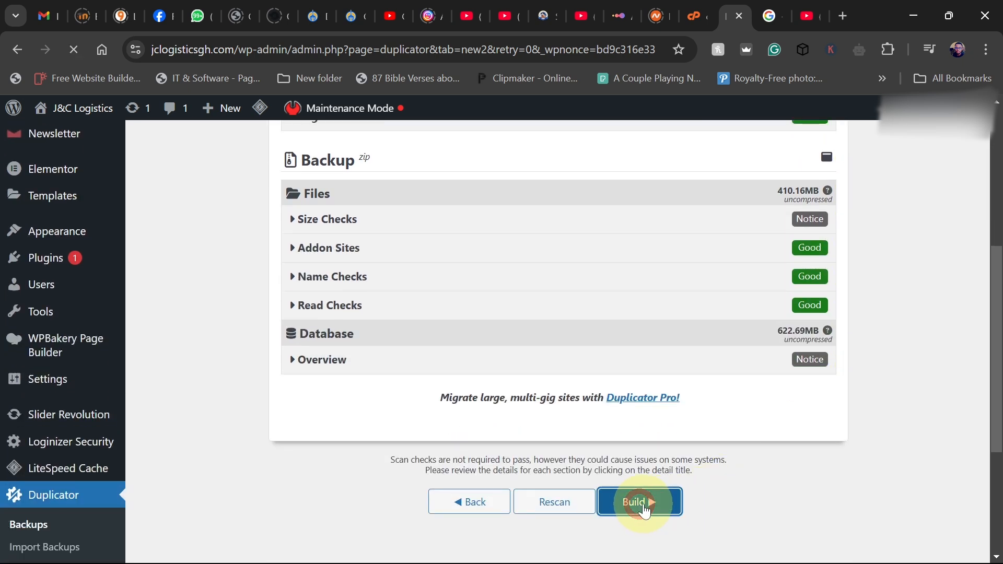
{"action": "left_click", "coordinate": [639, 501]}
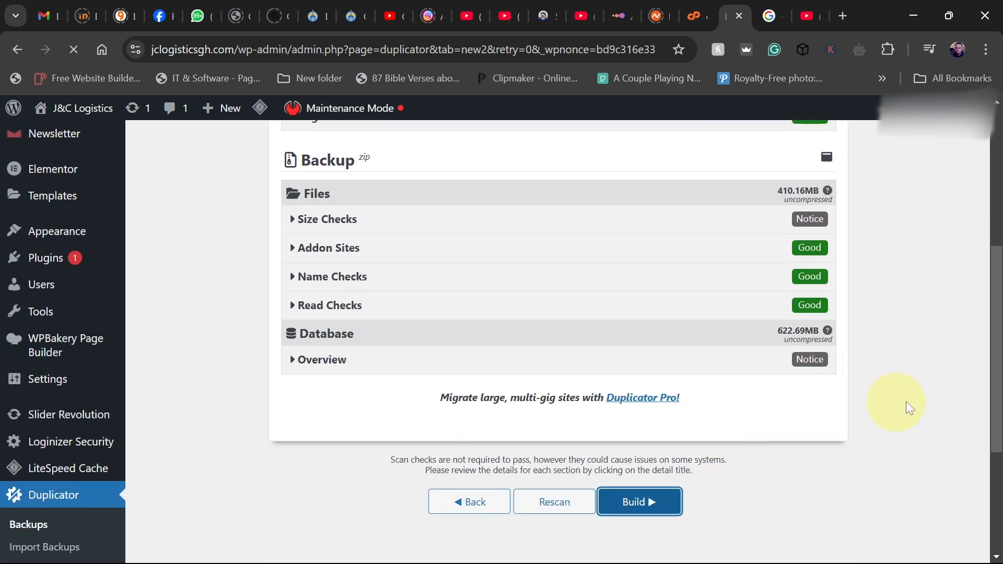
{"action": "left_click", "coordinate": [637, 501]}
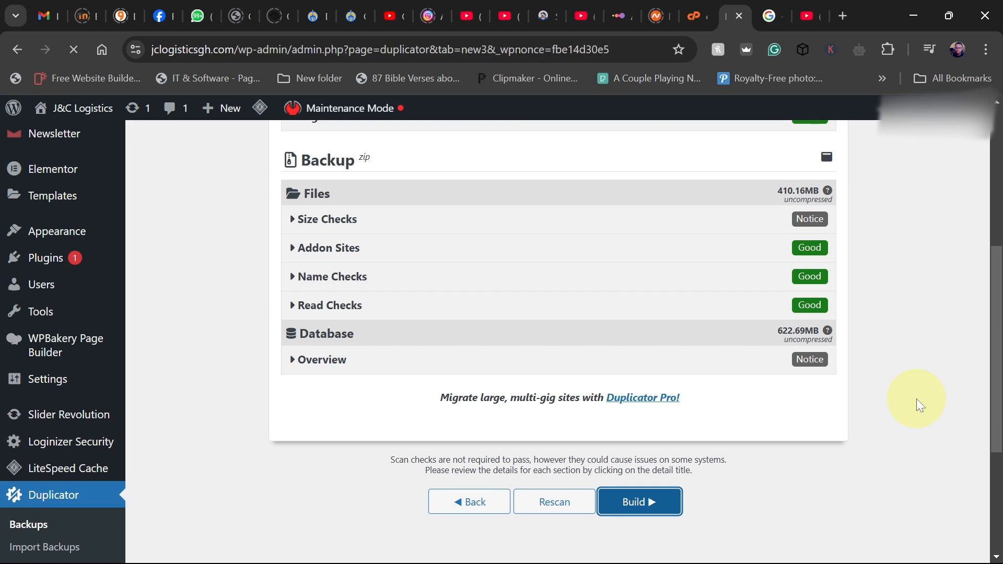
Step: Wait for the build to finish, leaving the installer and 333.81MB archive ready to download
{"action": "left_click", "coordinate": [637, 501]}
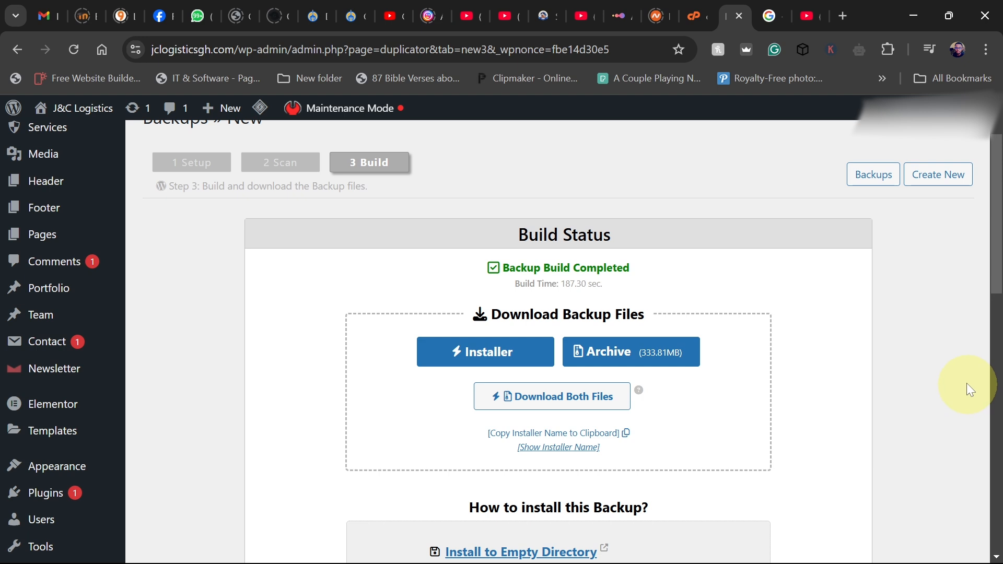
{"action": "mouse_move", "coordinate": [917, 372]}
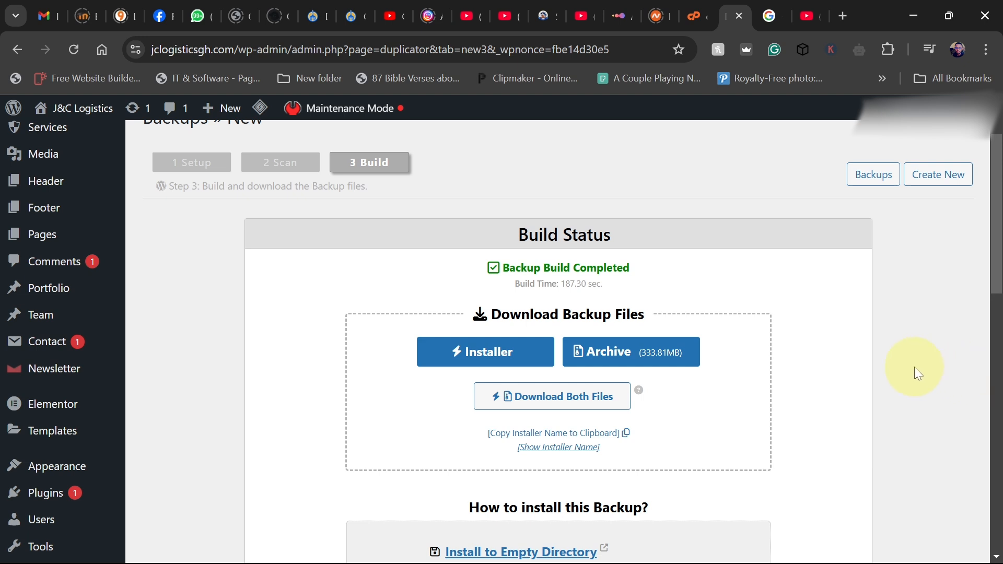
{"action": "mouse_move", "coordinate": [840, 384]}
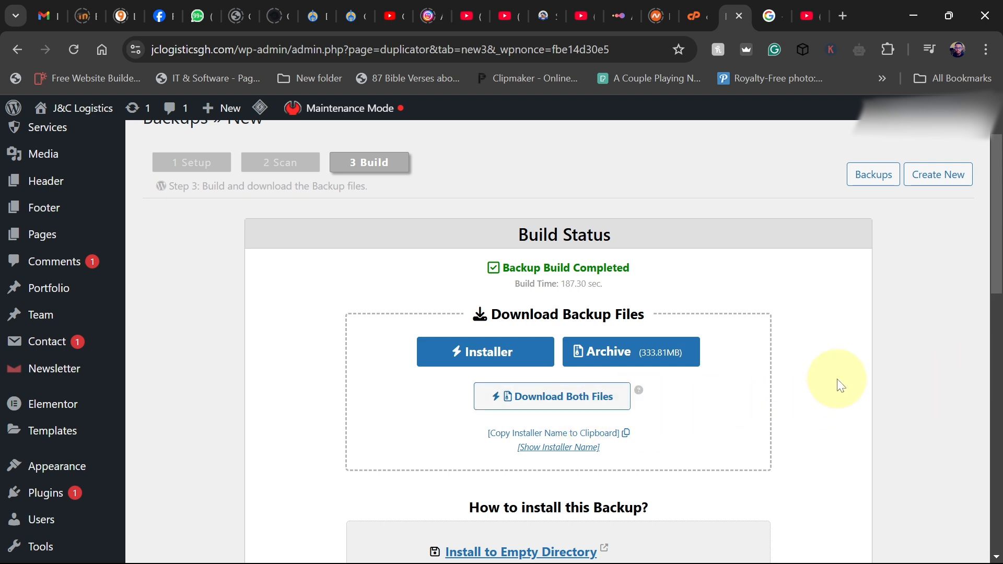